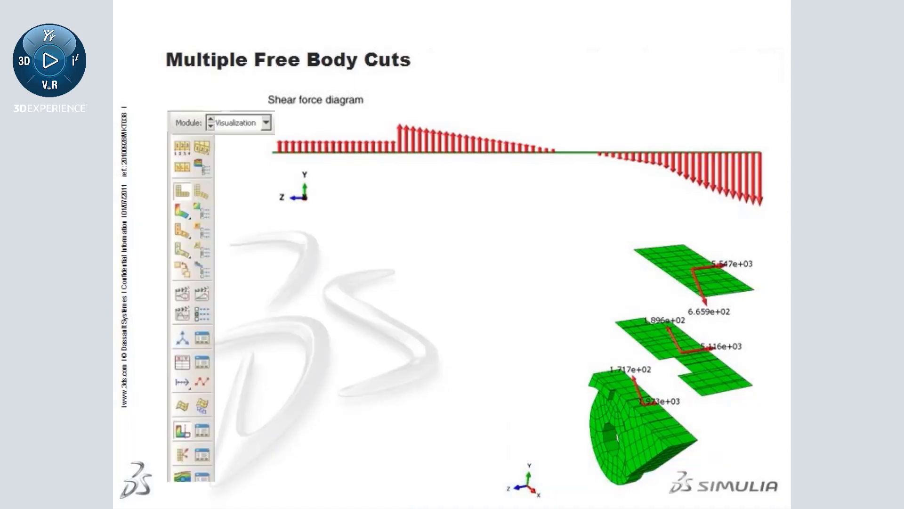
# Step: Present Method 1's three steps: create a new view cut and enable the multiple cuts option
pyautogui.click(181, 431)
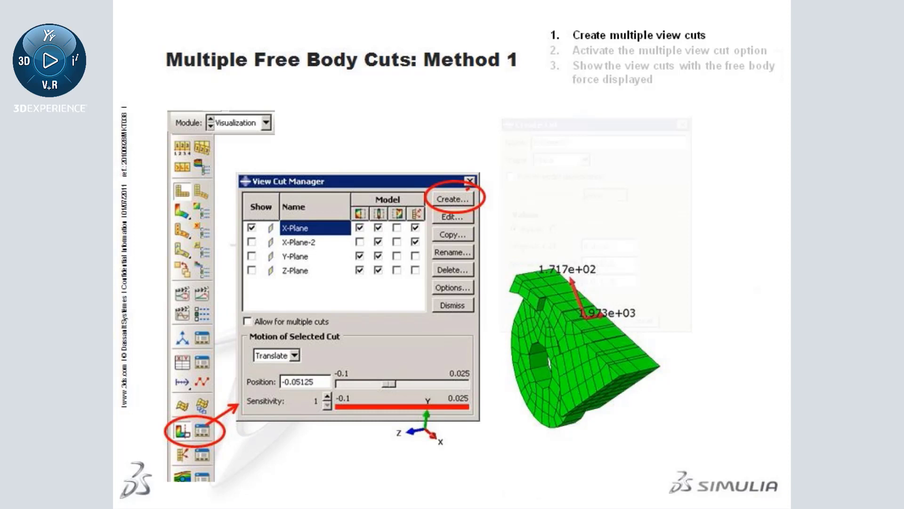
pyautogui.click(453, 199)
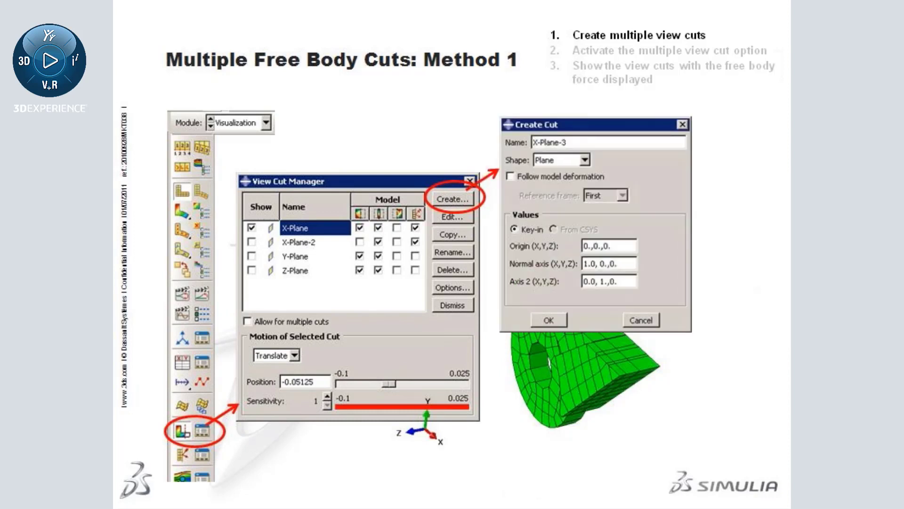
pyautogui.click(547, 319)
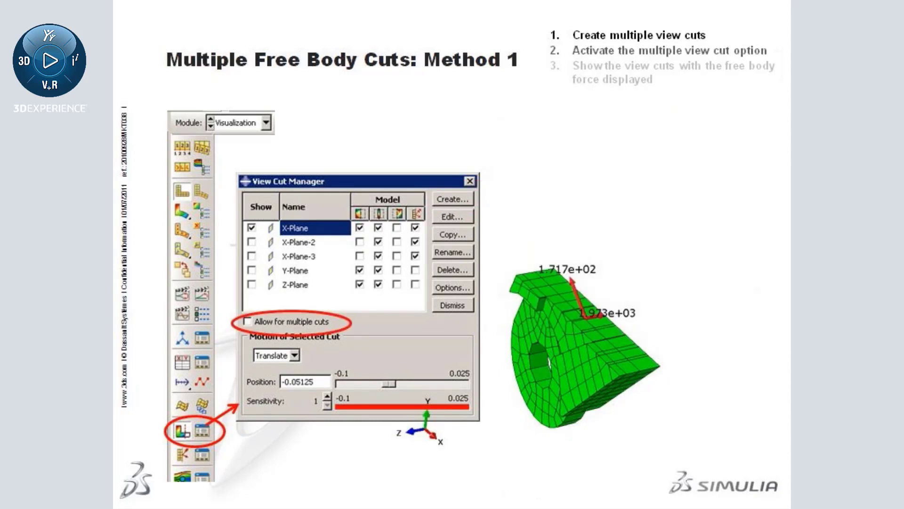
pyautogui.click(251, 322)
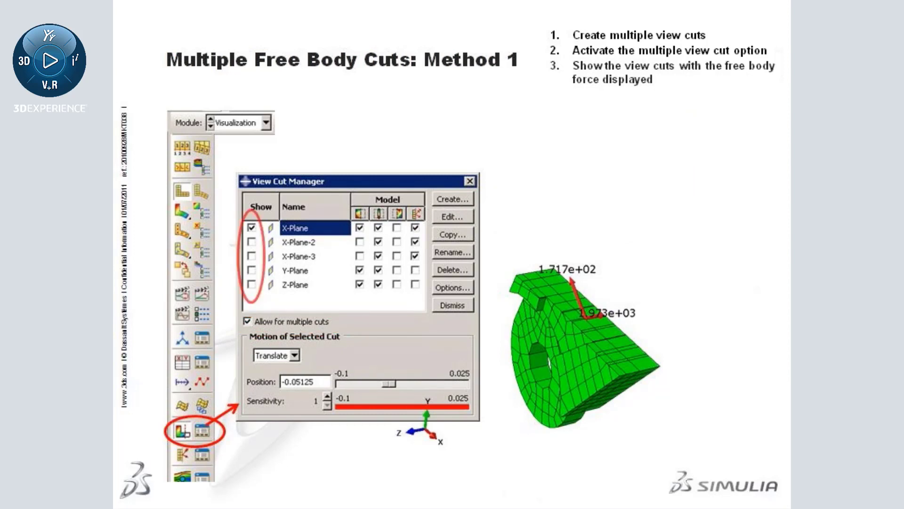
pyautogui.click(251, 242)
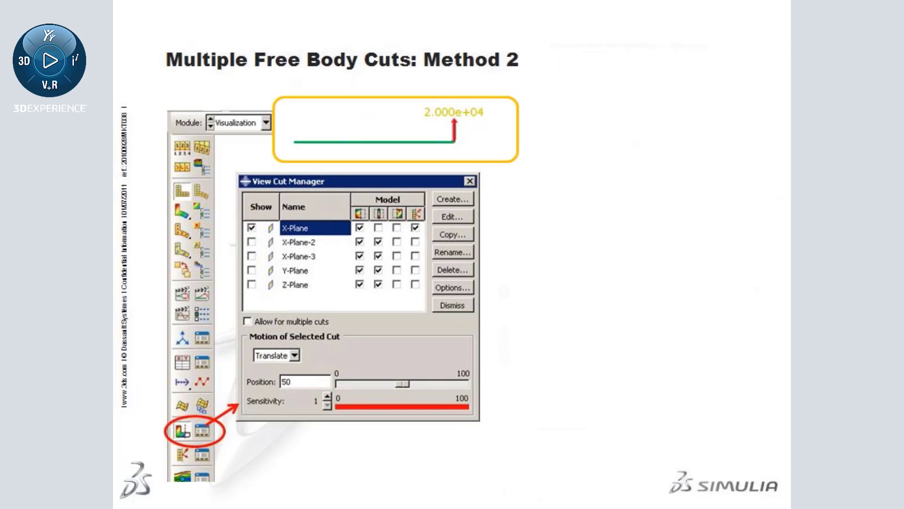
# Step: Reveal the free body display callout and the View Cut Options advice for more free bodies
pyautogui.click(650, 94)
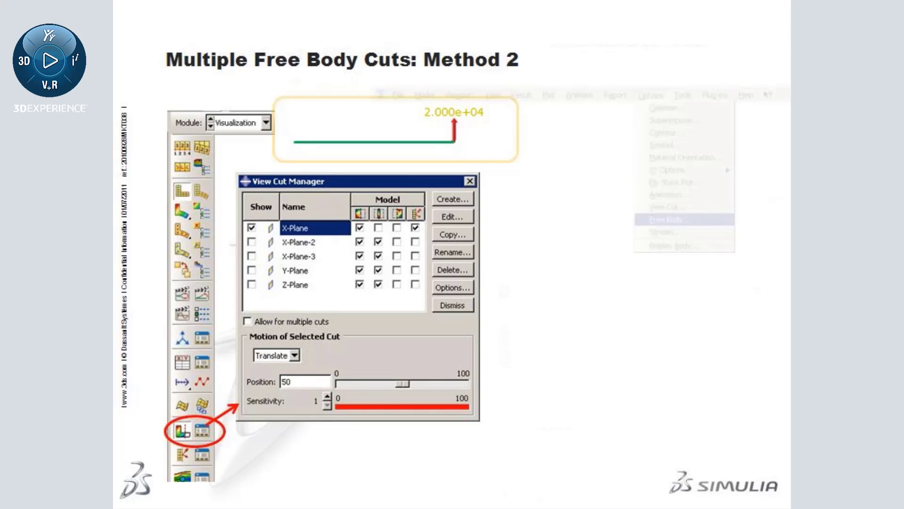
pyautogui.click(669, 220)
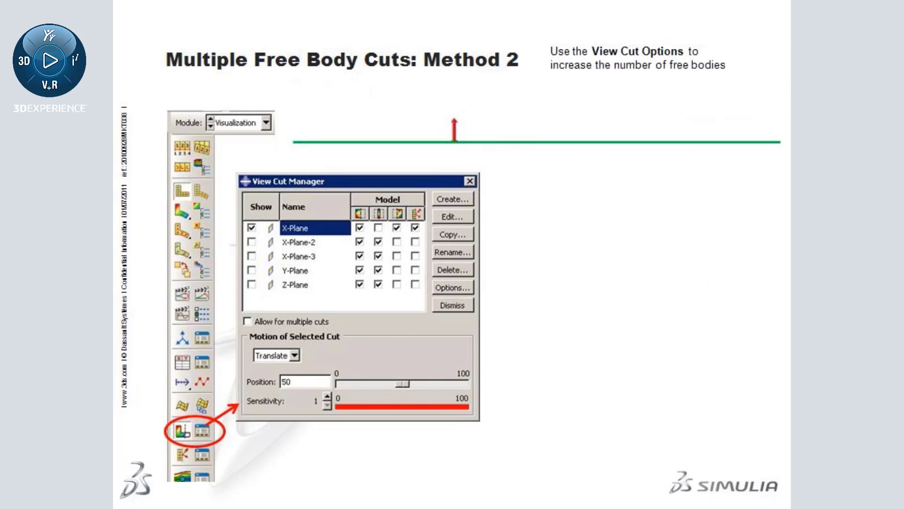
pyautogui.click(453, 287)
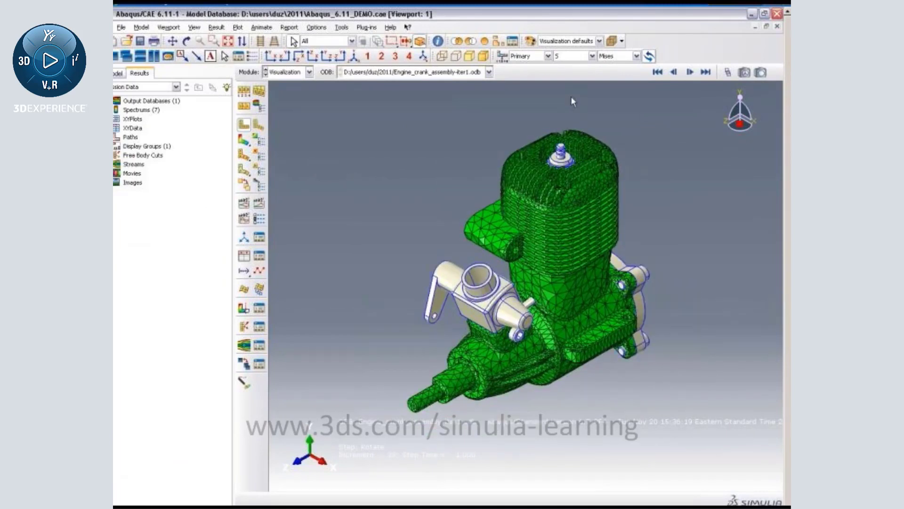
pyautogui.moveTo(269, 141)
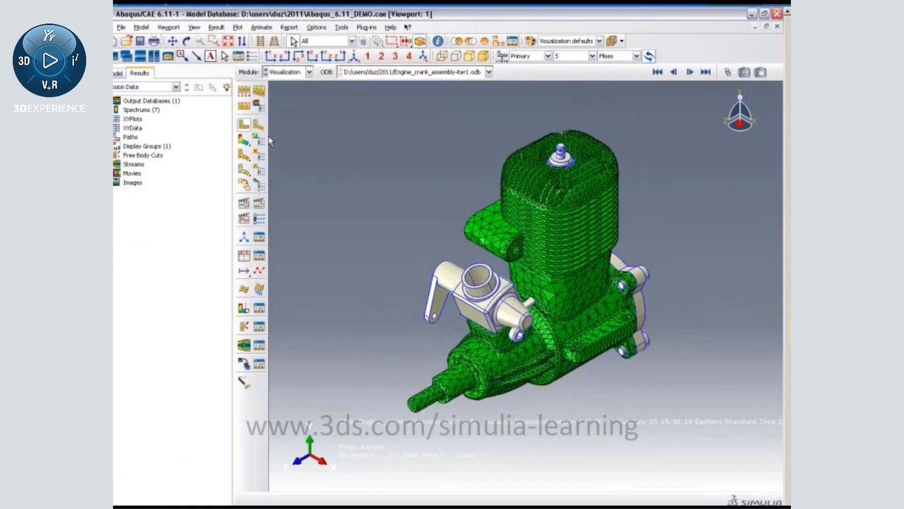
# Step: Show Mises stress contours and restrict picking to whole part instances to isolate the crankshaft
pyautogui.click(688, 72)
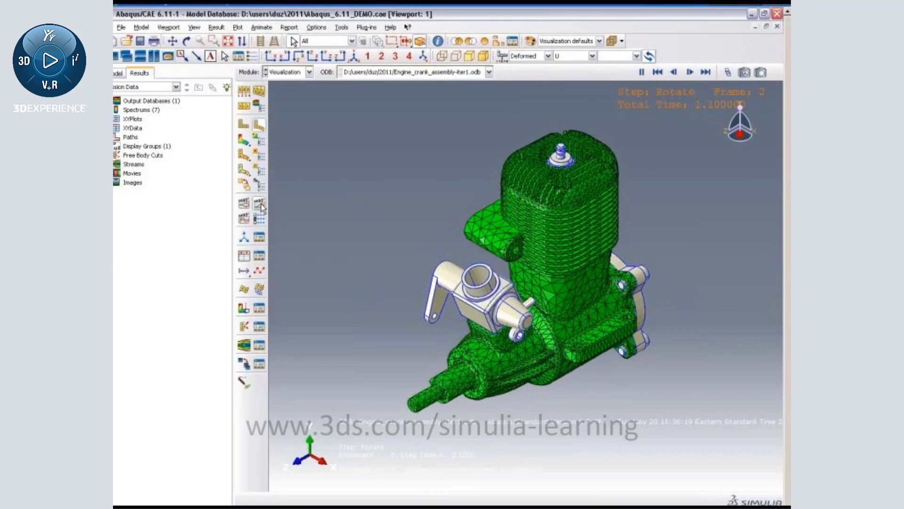
pyautogui.click(689, 72)
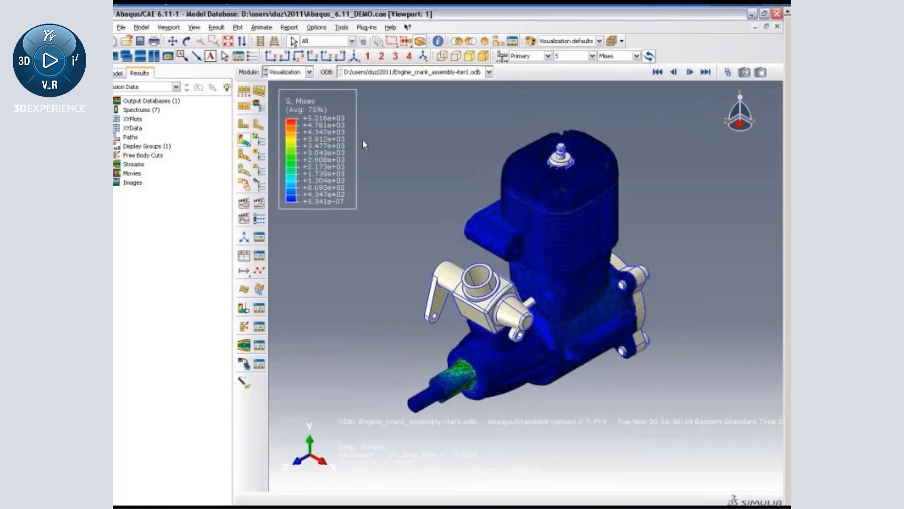
pyautogui.moveTo(386, 184)
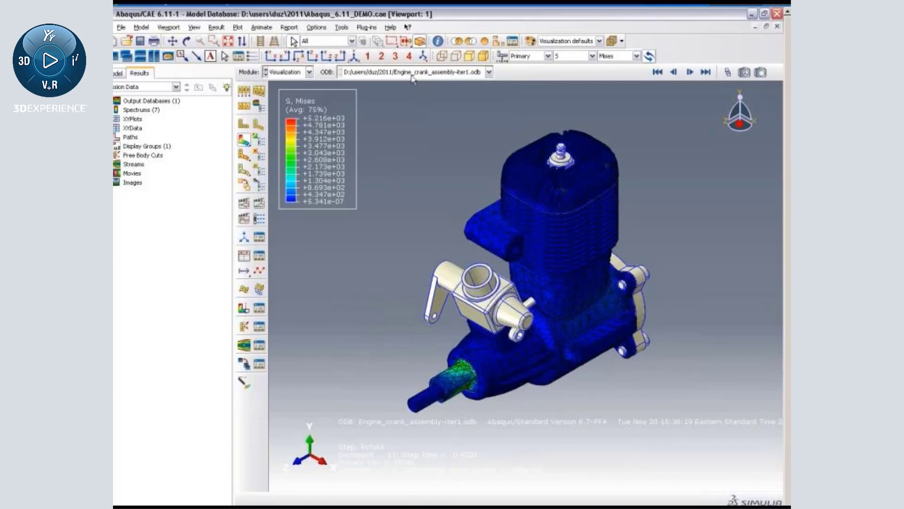
pyautogui.click(362, 40)
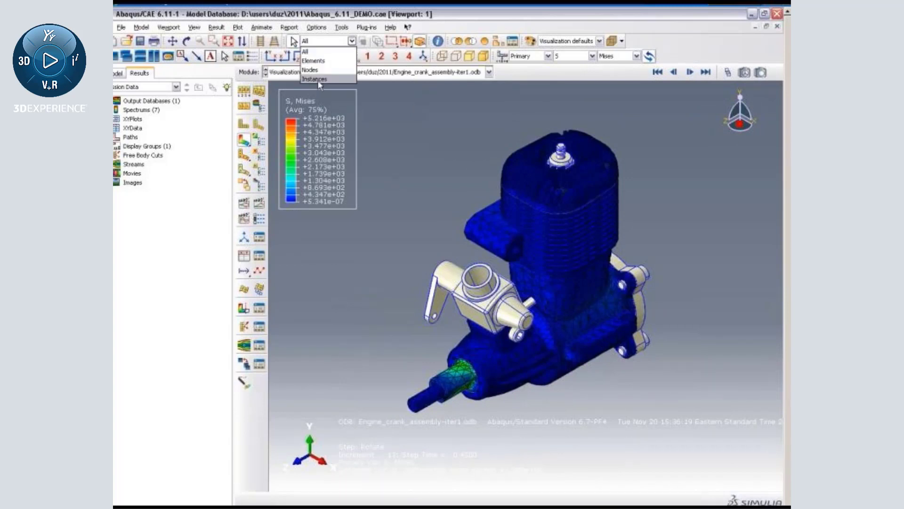
pyautogui.click(315, 79)
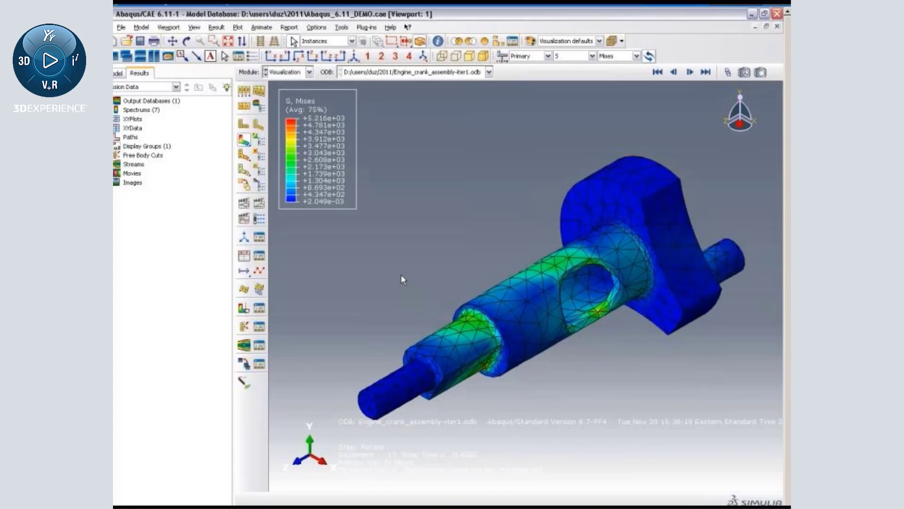
pyautogui.moveTo(380, 269)
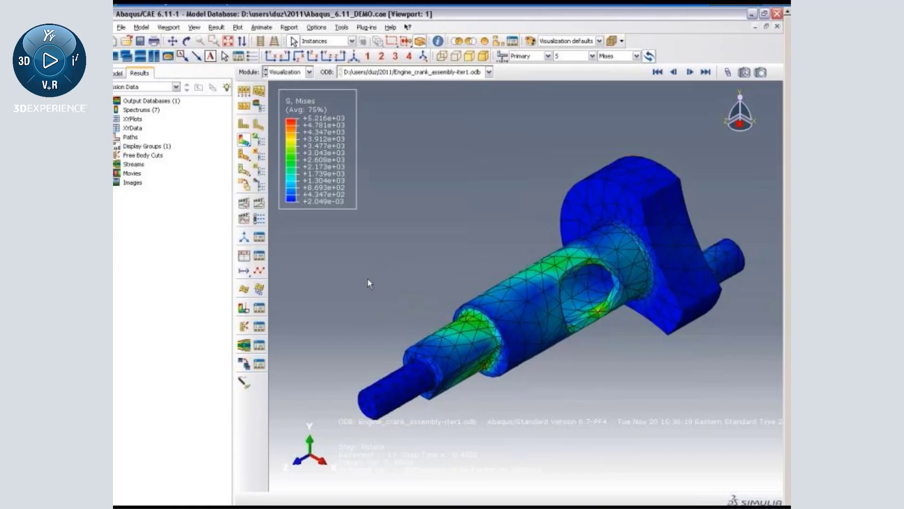
pyautogui.moveTo(357, 275)
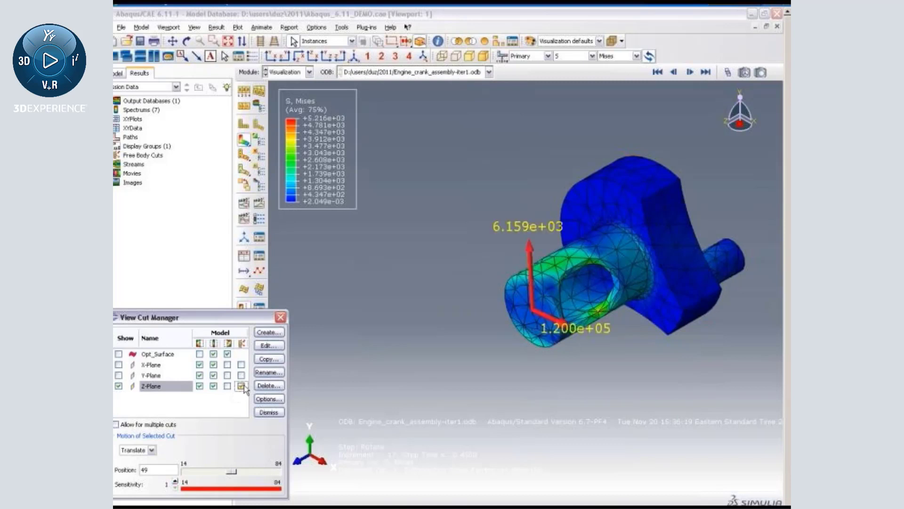
# Step: Turn off the Z-Plane and Z-Plane-Copy view cuts in View Cut Manager and dismiss it
pyautogui.click(241, 386)
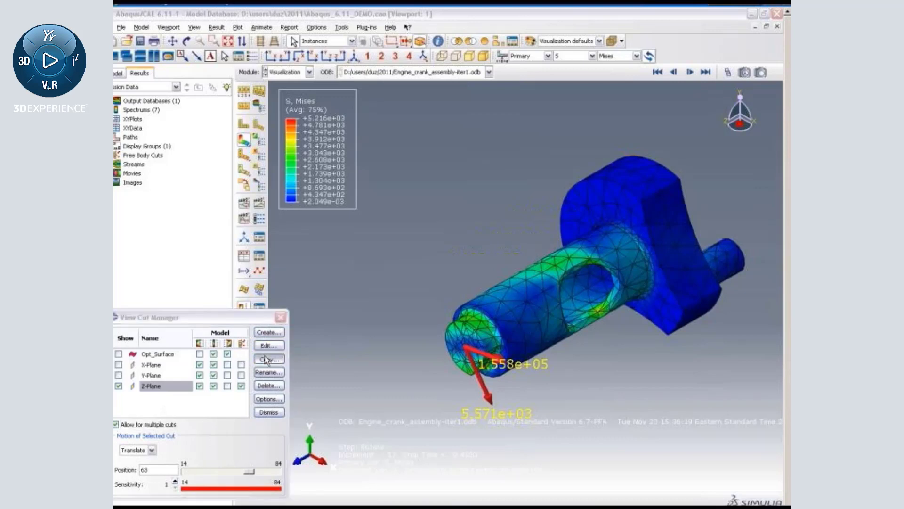
pyautogui.click(267, 358)
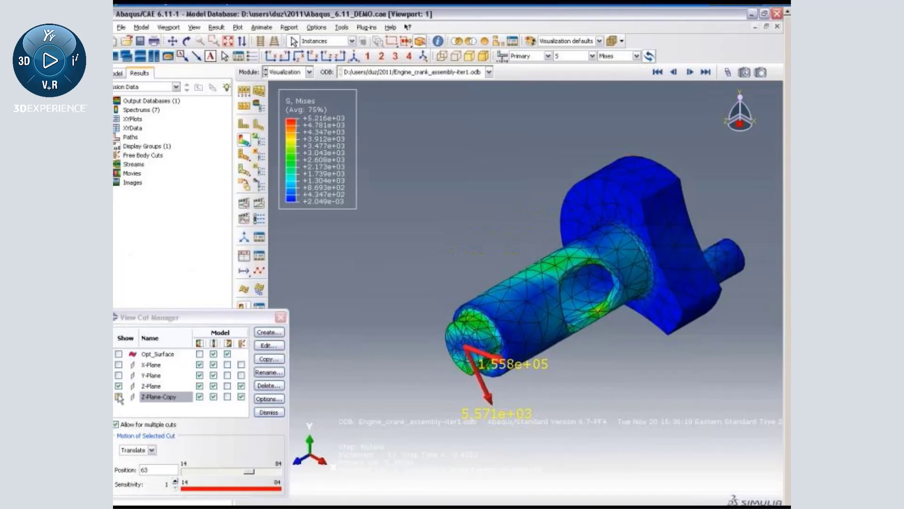
pyautogui.click(118, 396)
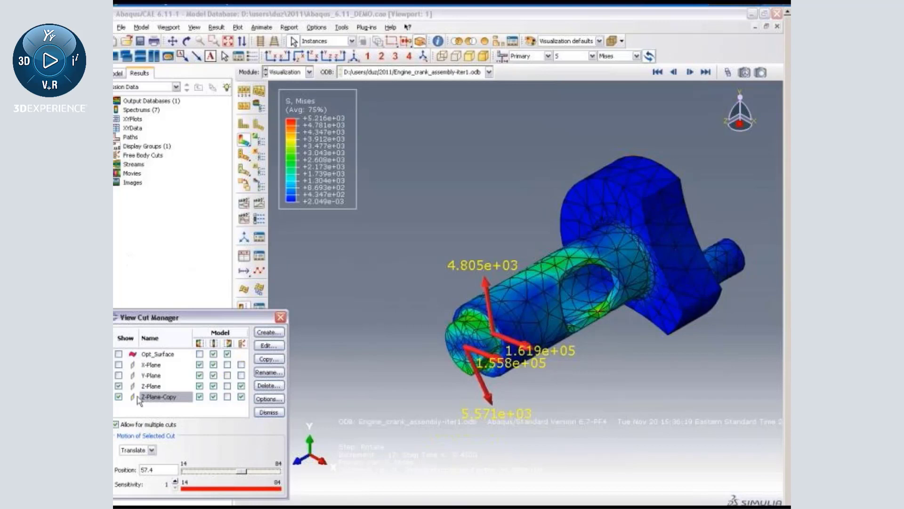
pyautogui.click(118, 396)
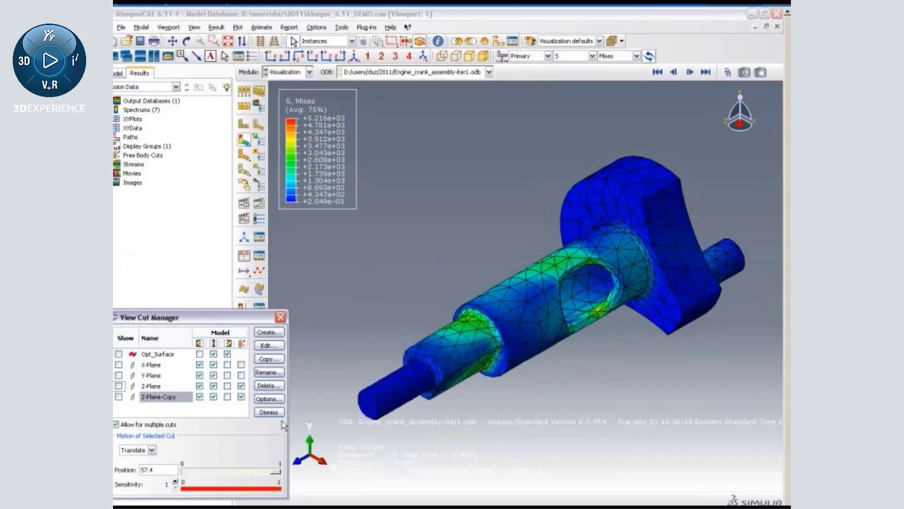
pyautogui.click(268, 412)
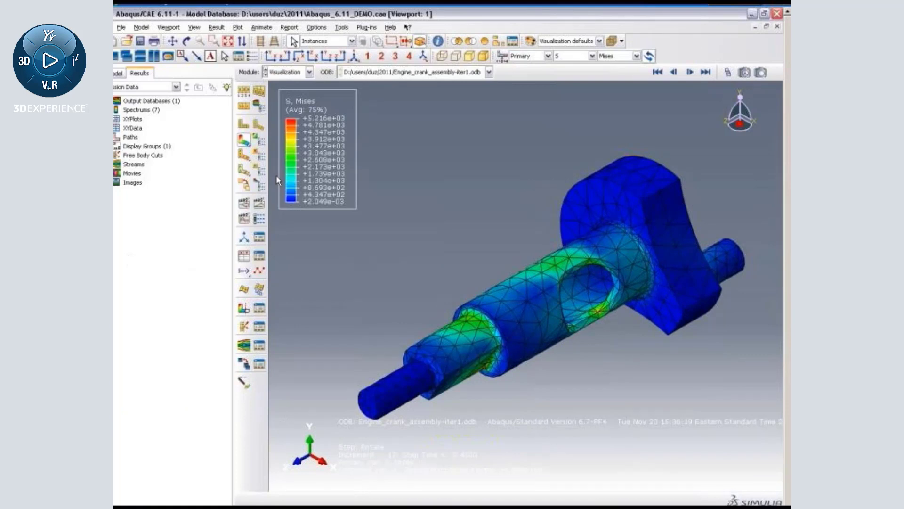
pyautogui.moveTo(319, 67)
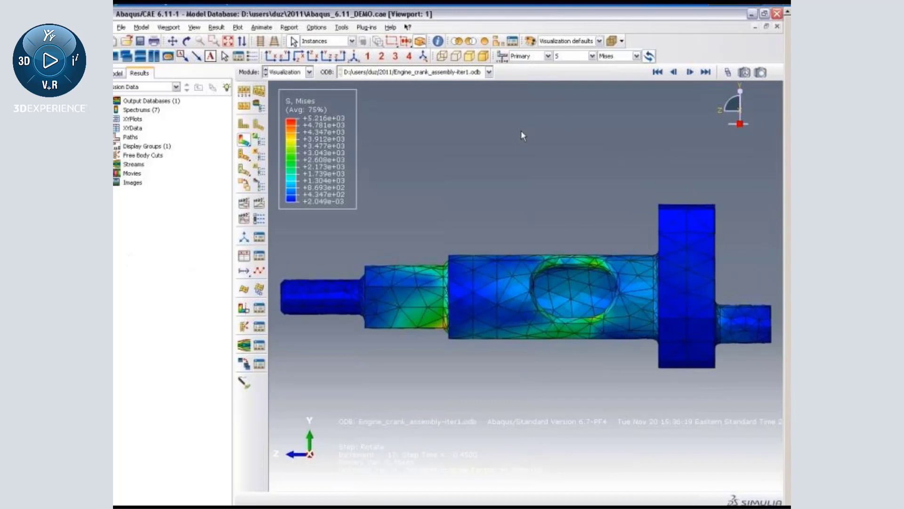
# Step: Restrict picking to elements and define the new cut from 3D element faces
pyautogui.click(356, 40)
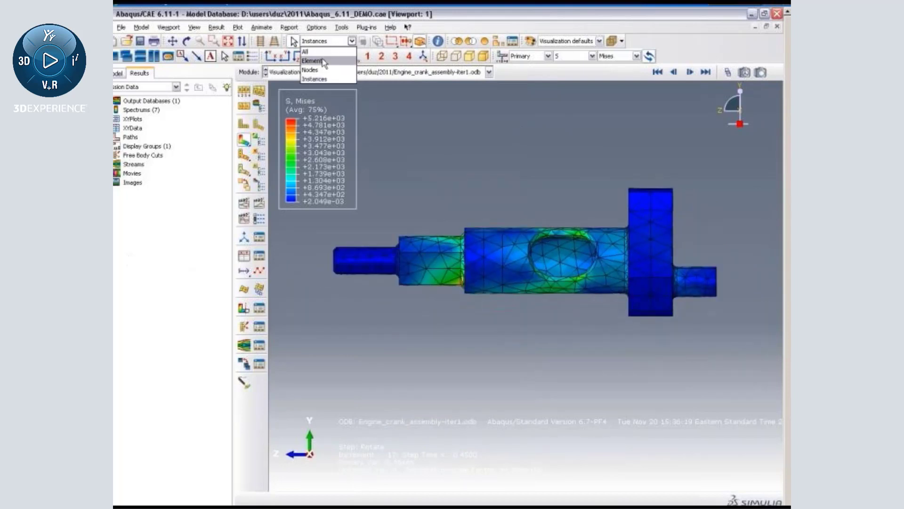
pyautogui.click(312, 60)
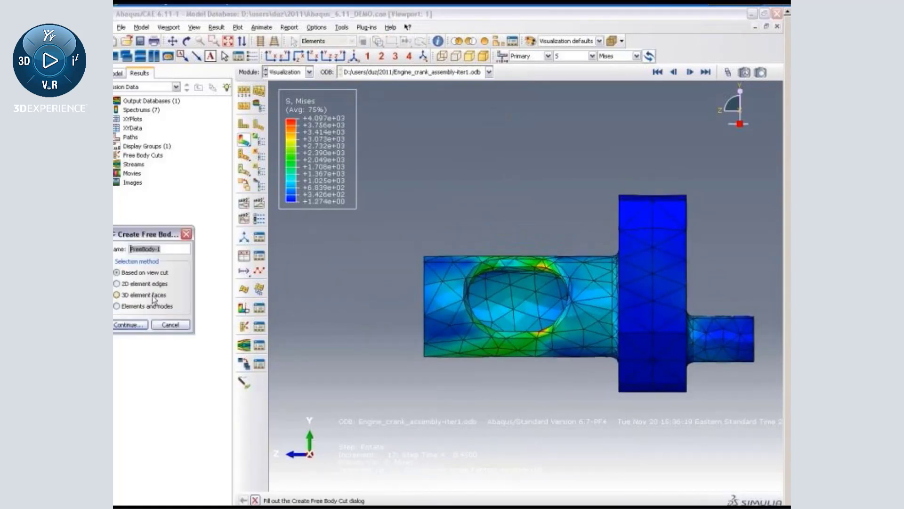
pyautogui.click(129, 324)
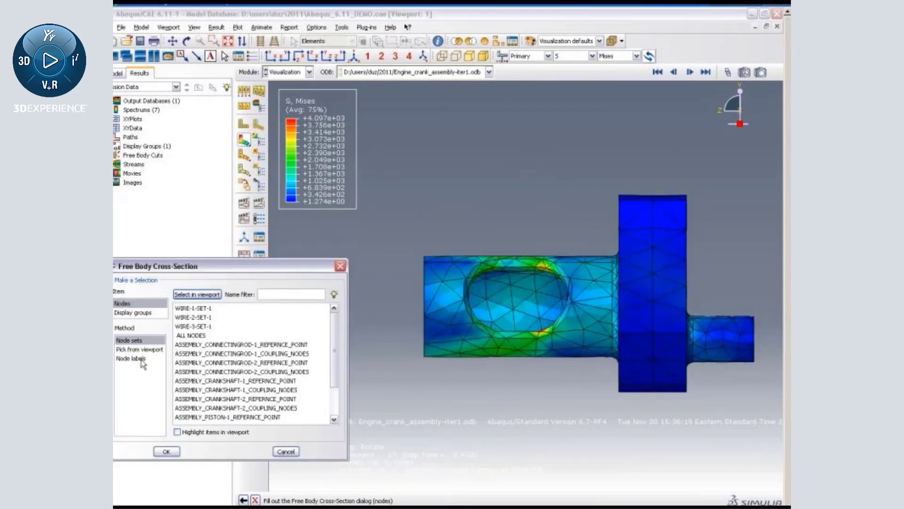
# Step: Select the crankshaft faces, dismiss the selection error and confirm FreeBody-1
pyautogui.click(166, 451)
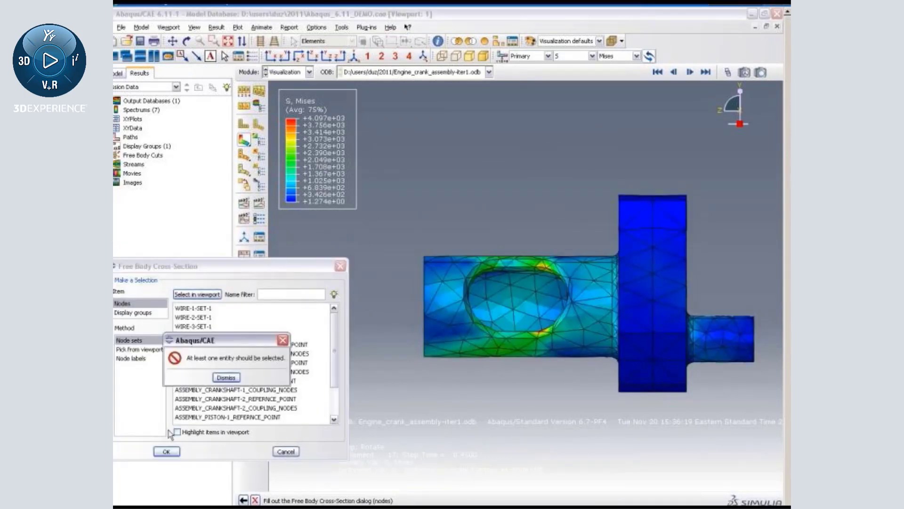
pyautogui.click(225, 376)
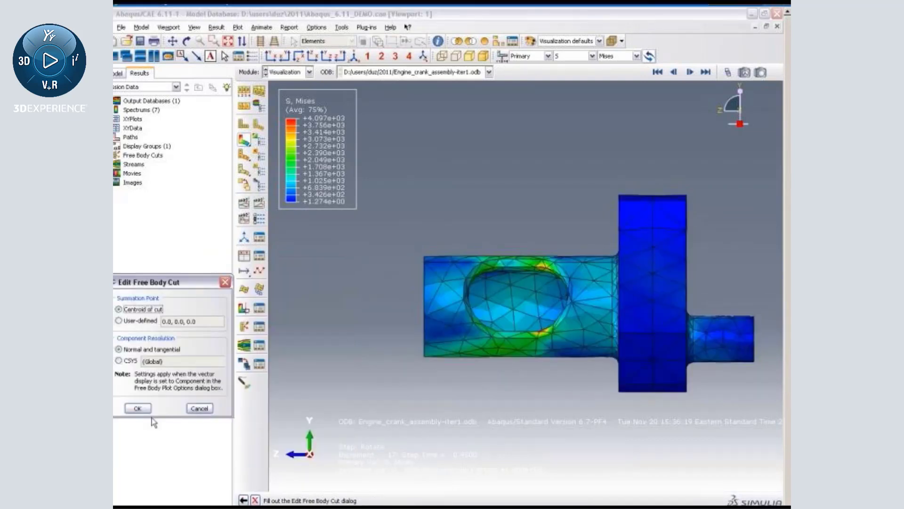
pyautogui.click(138, 408)
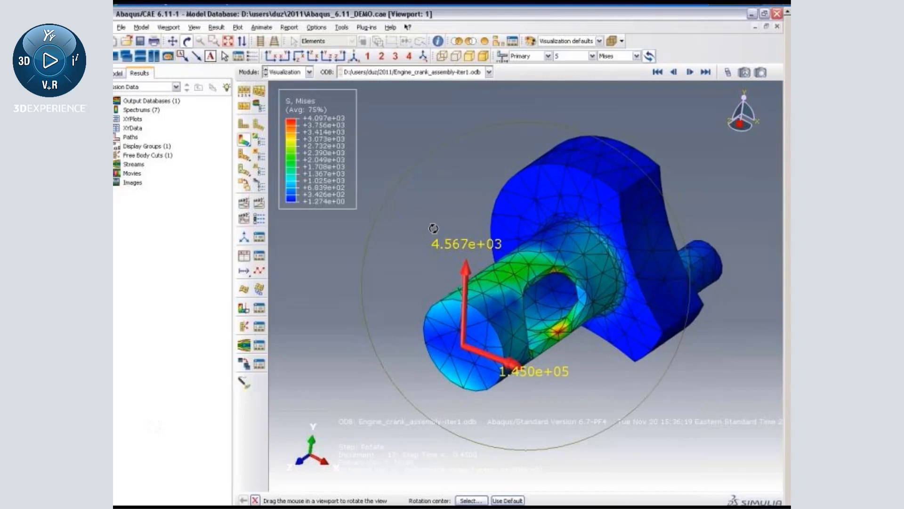
pyautogui.moveTo(389, 209)
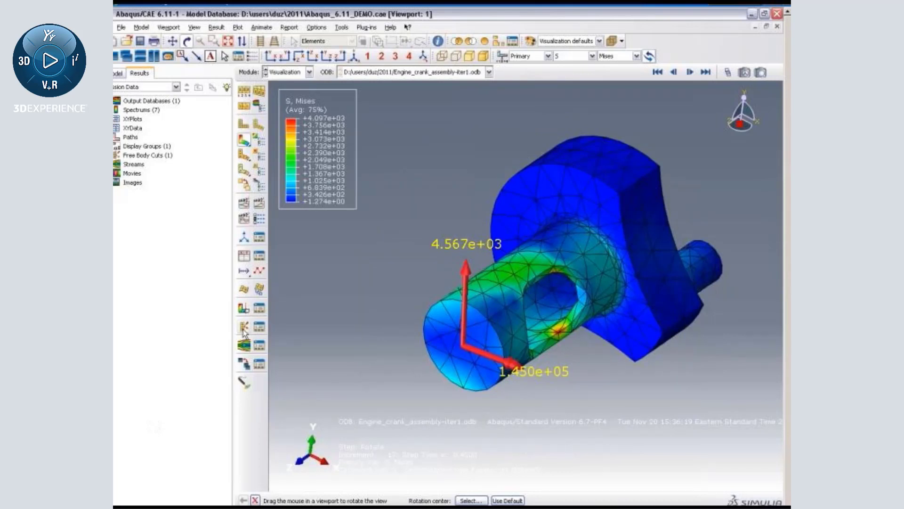
# Step: Create XY data from the free body source and plot FreeBody-1's resultant force magnitude over time
pyautogui.click(239, 328)
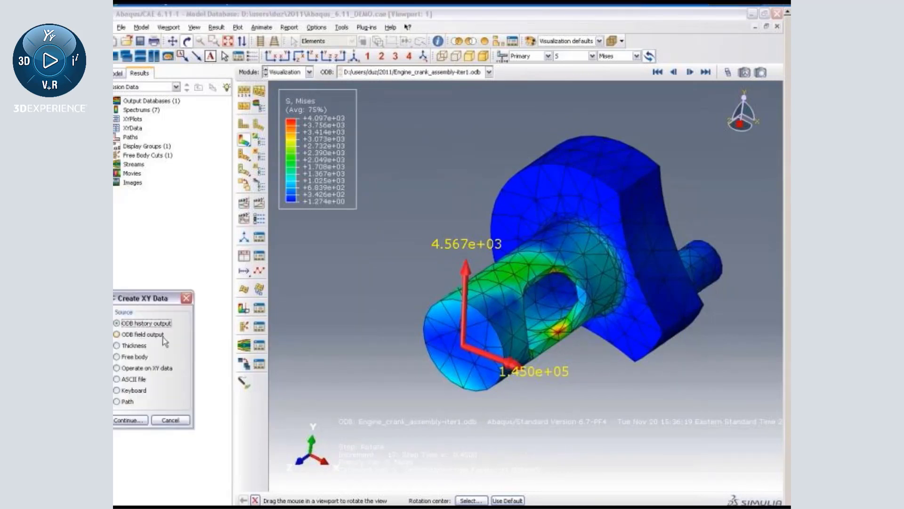
pyautogui.click(117, 356)
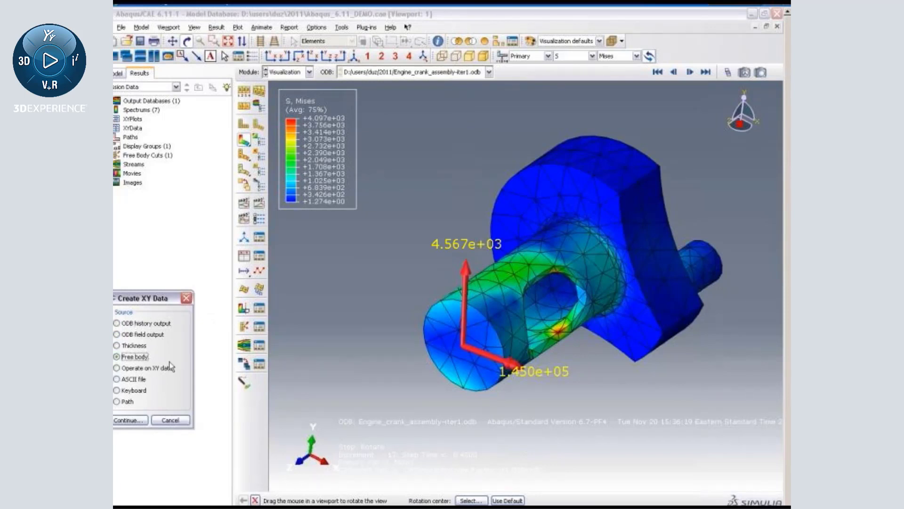
pyautogui.click(128, 419)
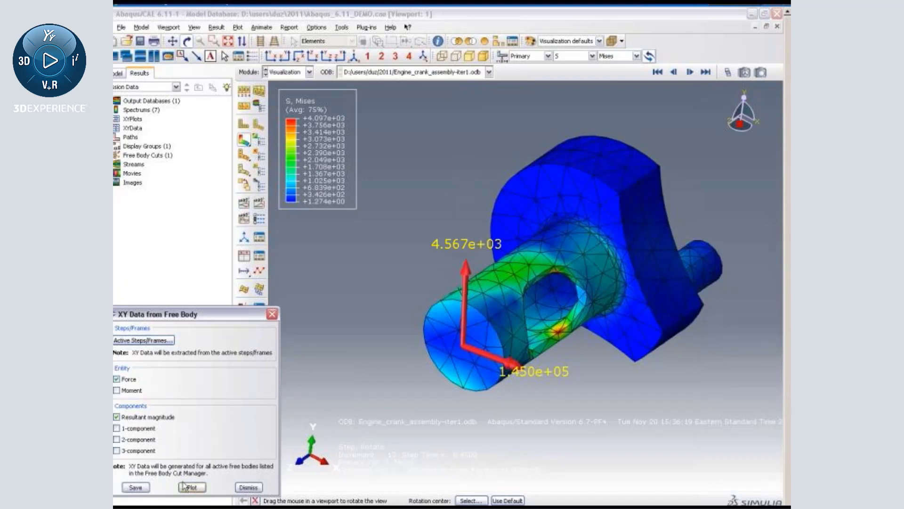
pyautogui.click(191, 487)
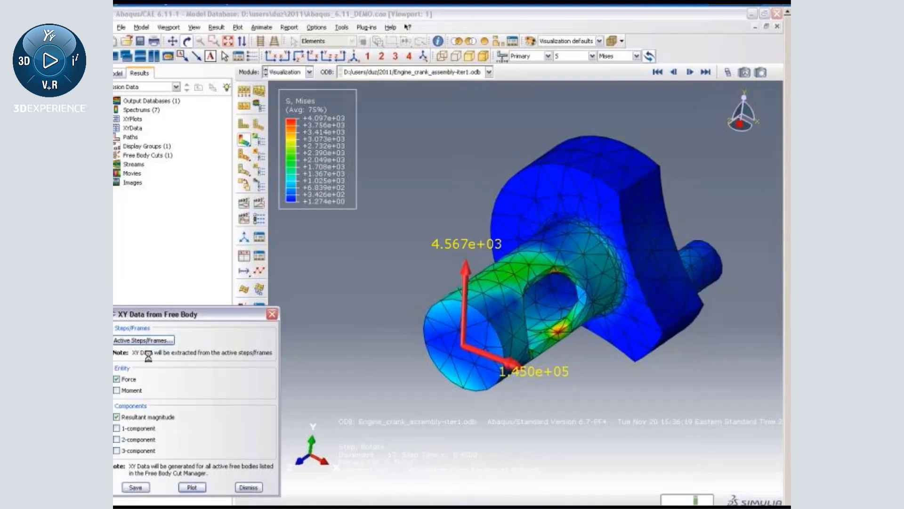
pyautogui.moveTo(142, 340)
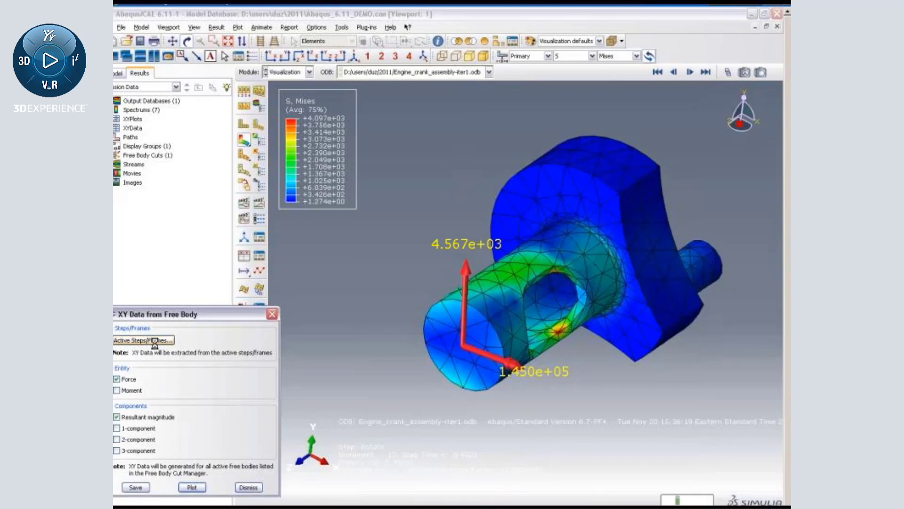
pyautogui.click(192, 487)
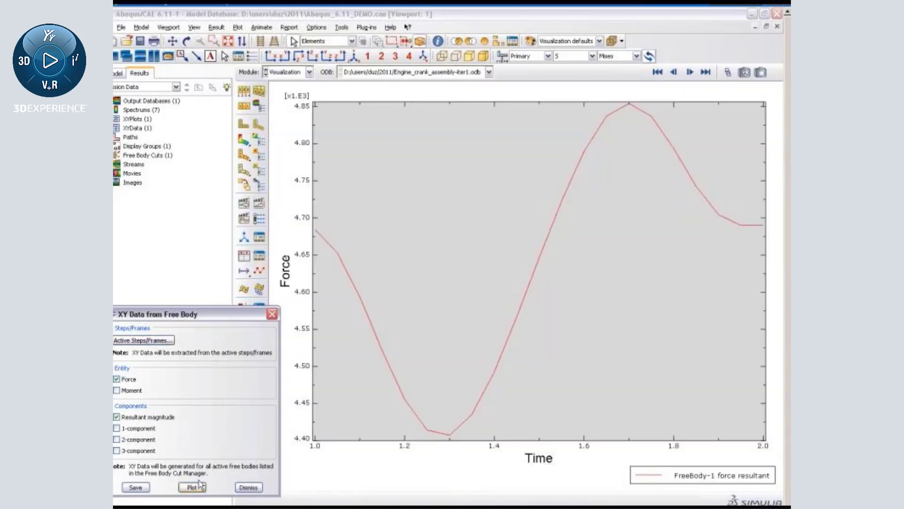